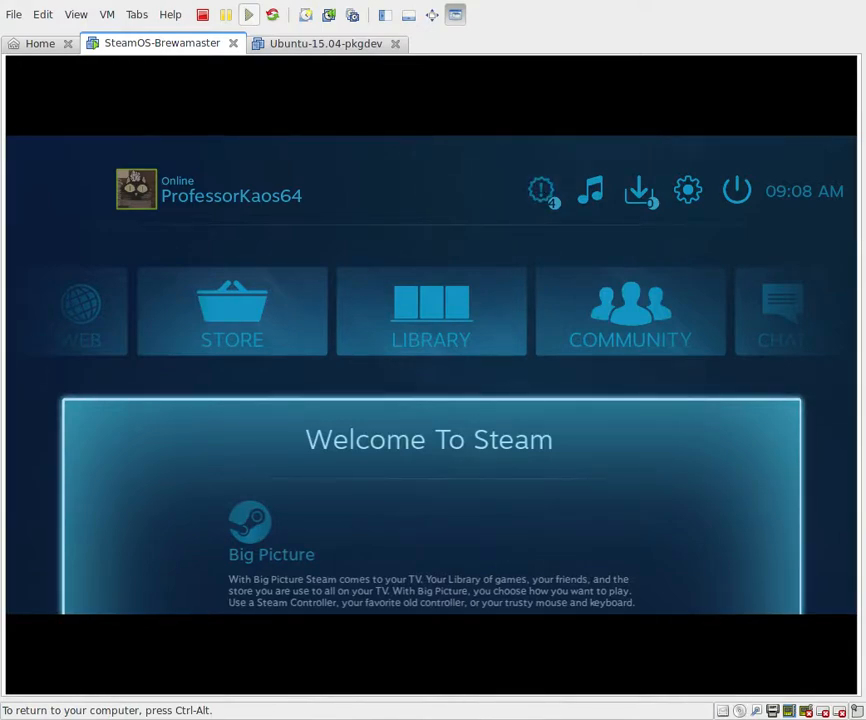
Scroll through the Welcome To Steam tour to its end so it closes to the home screen
scroll(down, 3)
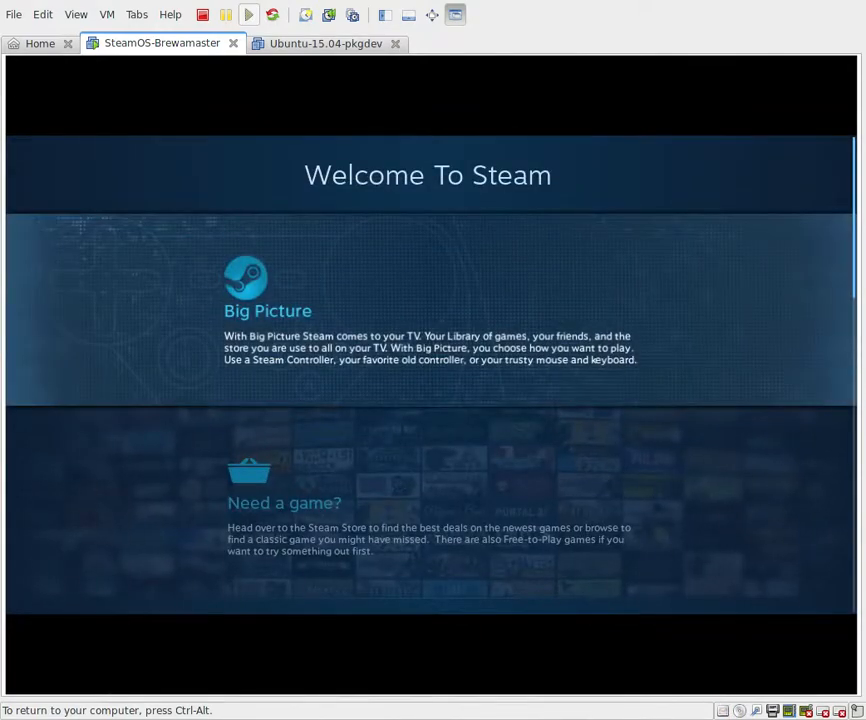
scroll(down, 3)
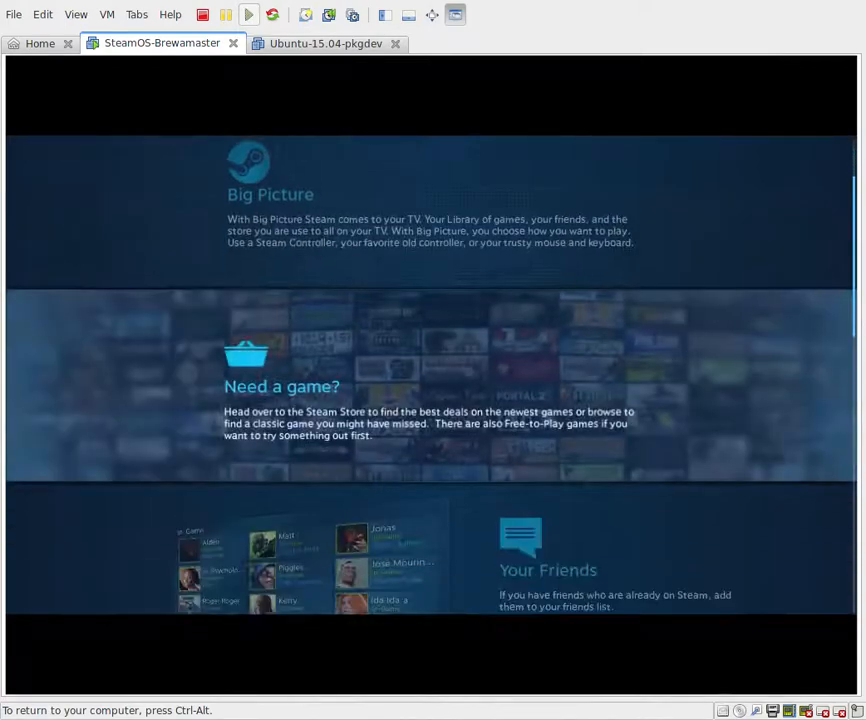
scroll(down, 3)
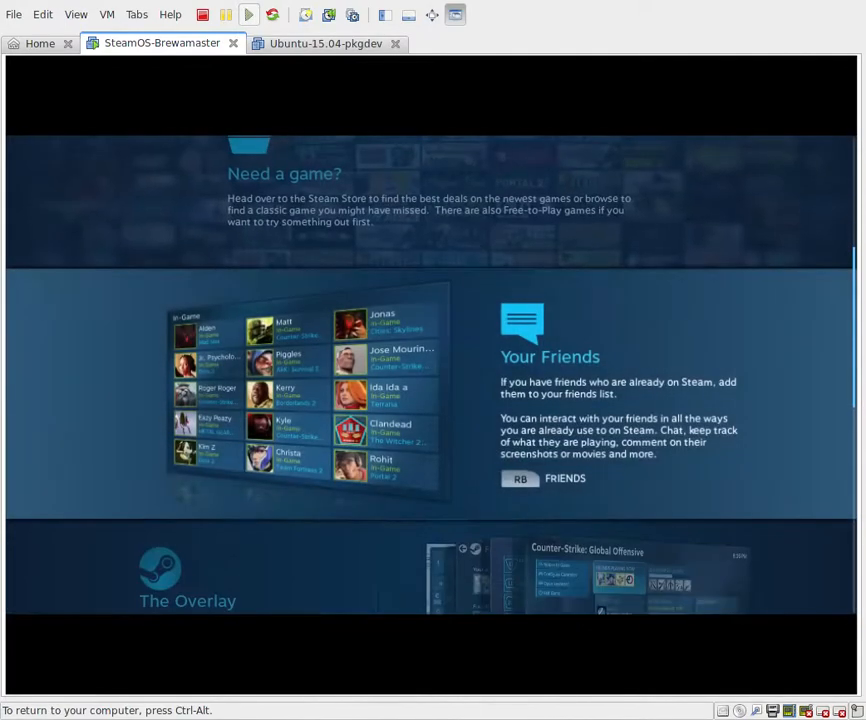
scroll(down, 3)
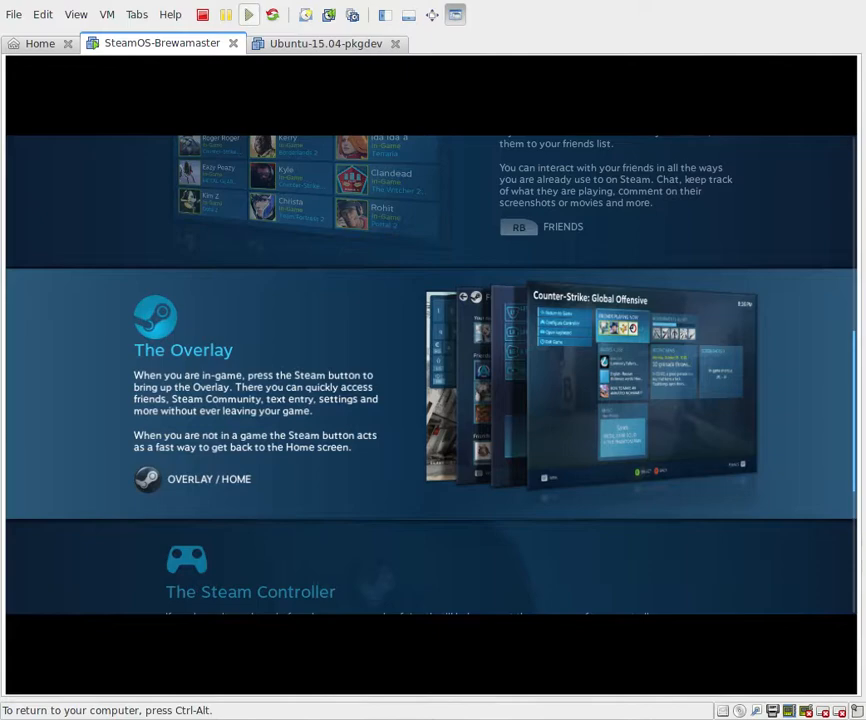
scroll(down, 3)
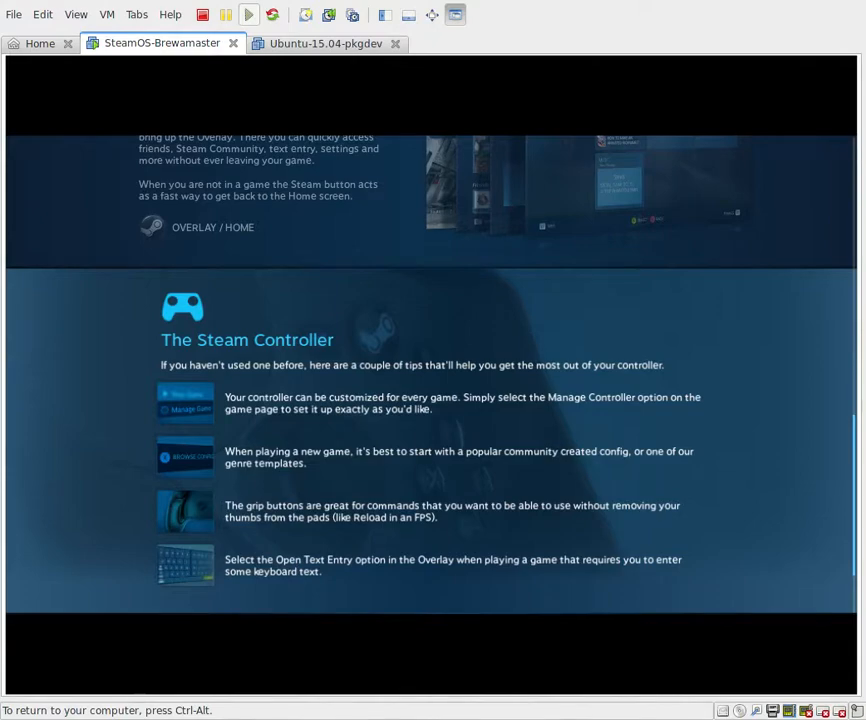
scroll(down, 3)
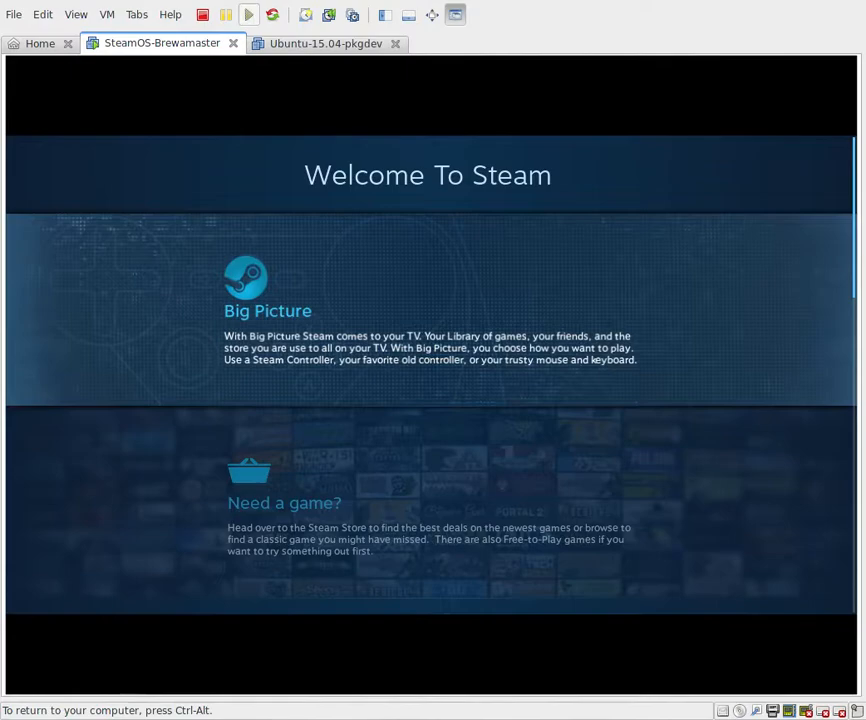
scroll(down, 3)
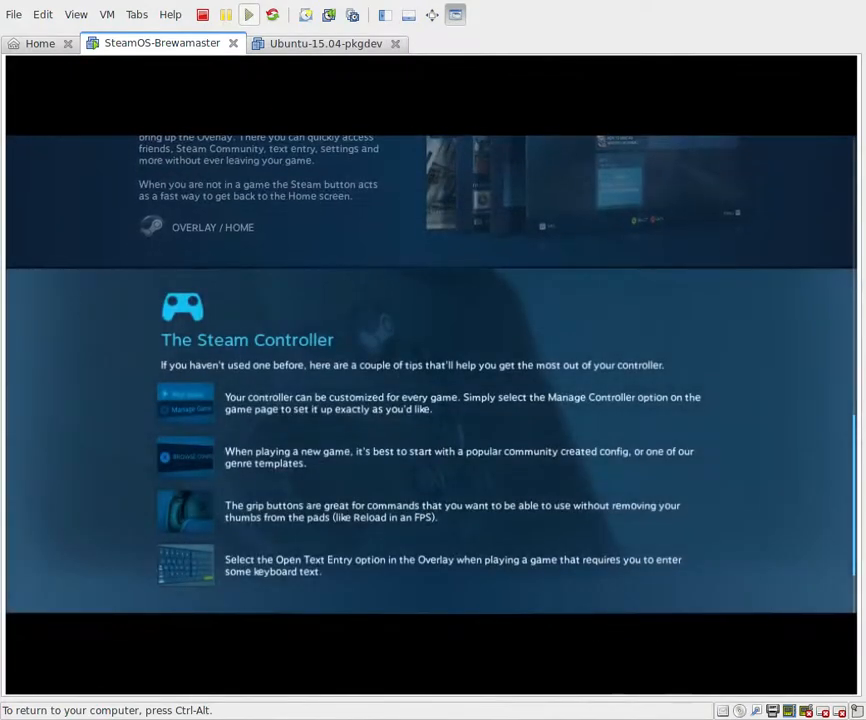
scroll(down, 3)
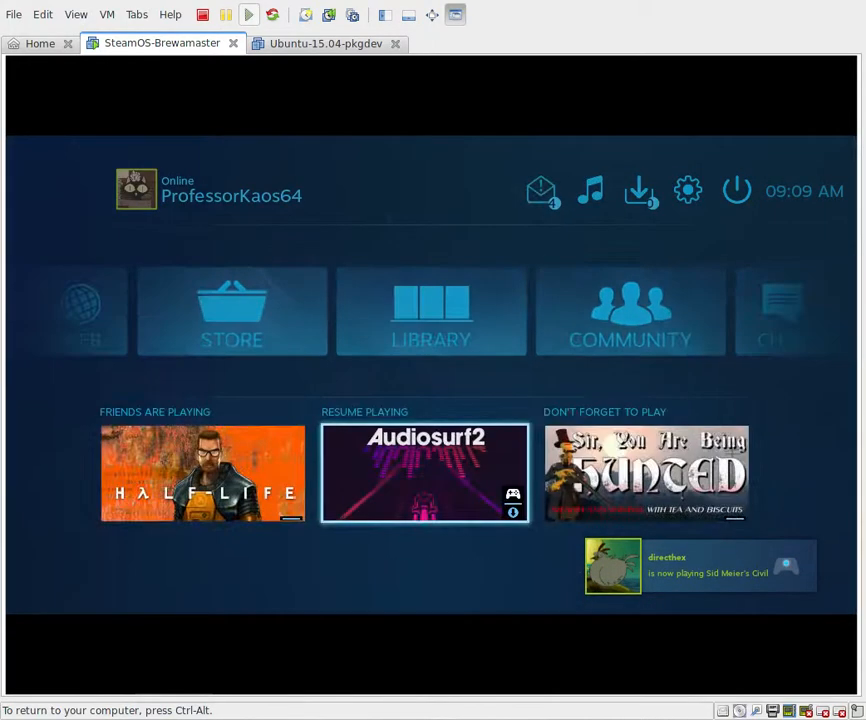
Bring up the Settings page via the top-bar gear icon
click(432, 310)
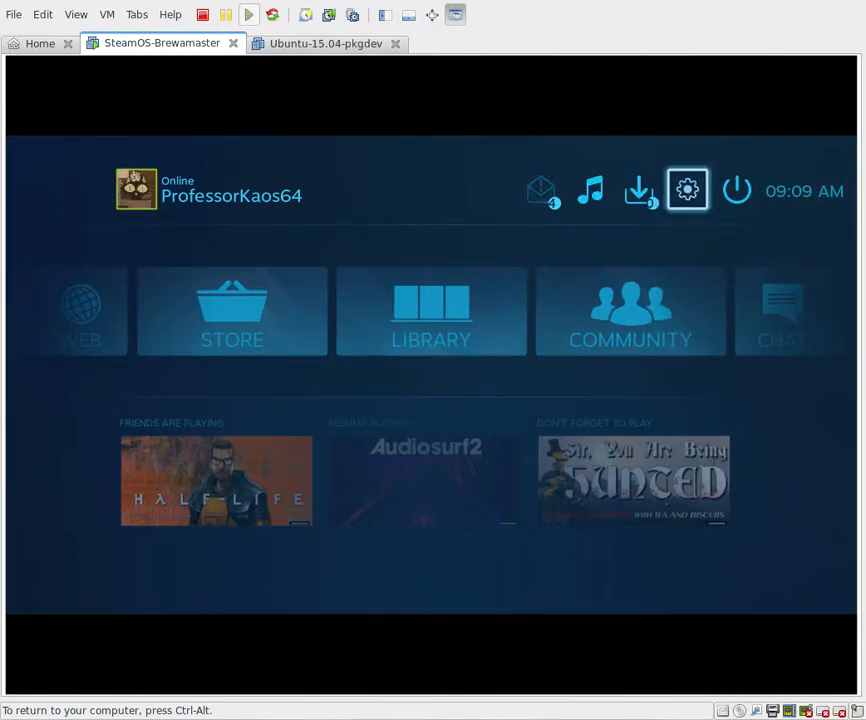
click(688, 190)
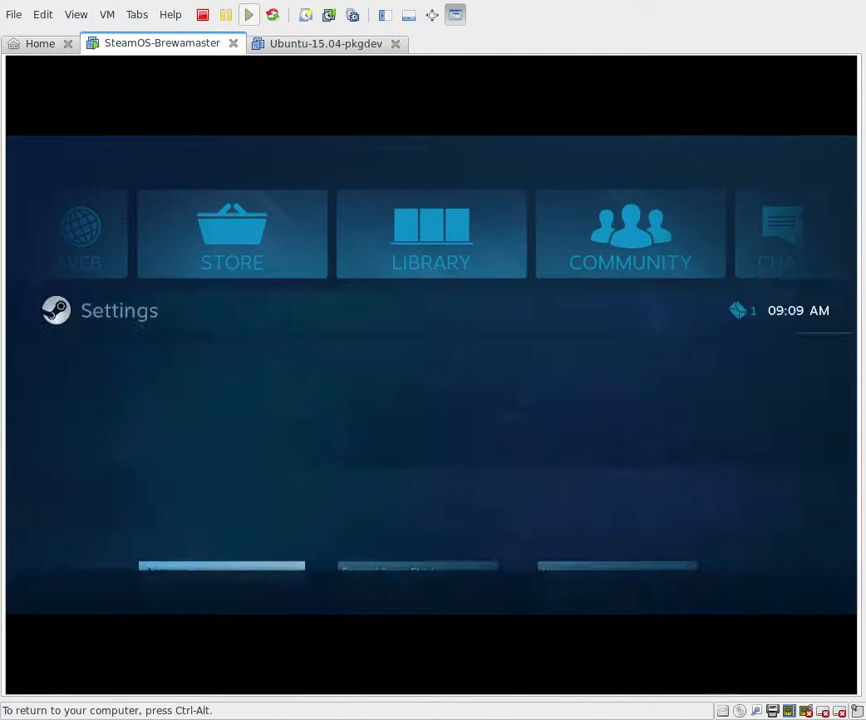
click(120, 310)
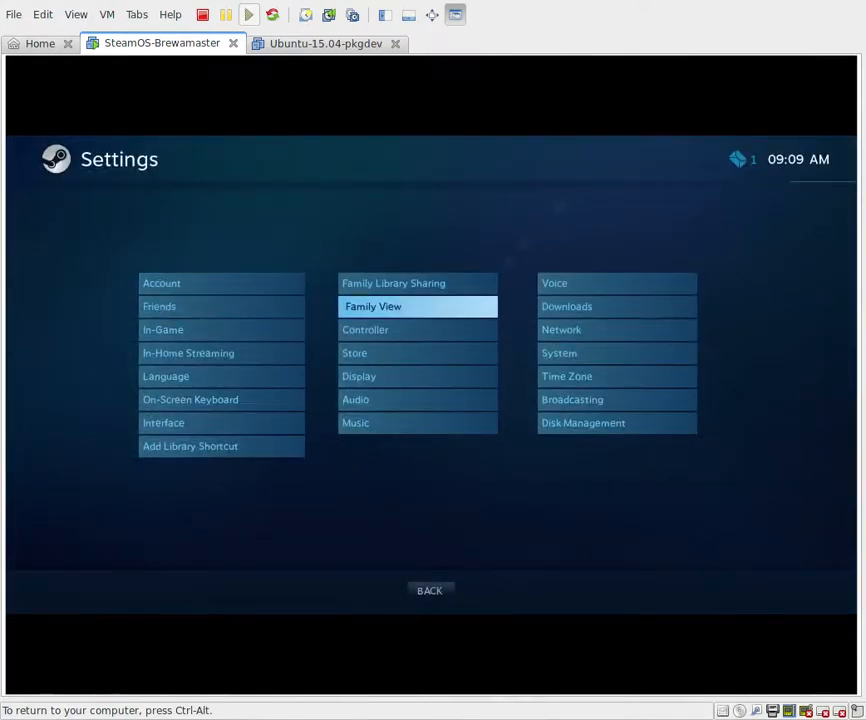
Add a Steam Controller, letting VMware pass the USB Xinput controller to the VM
click(364, 328)
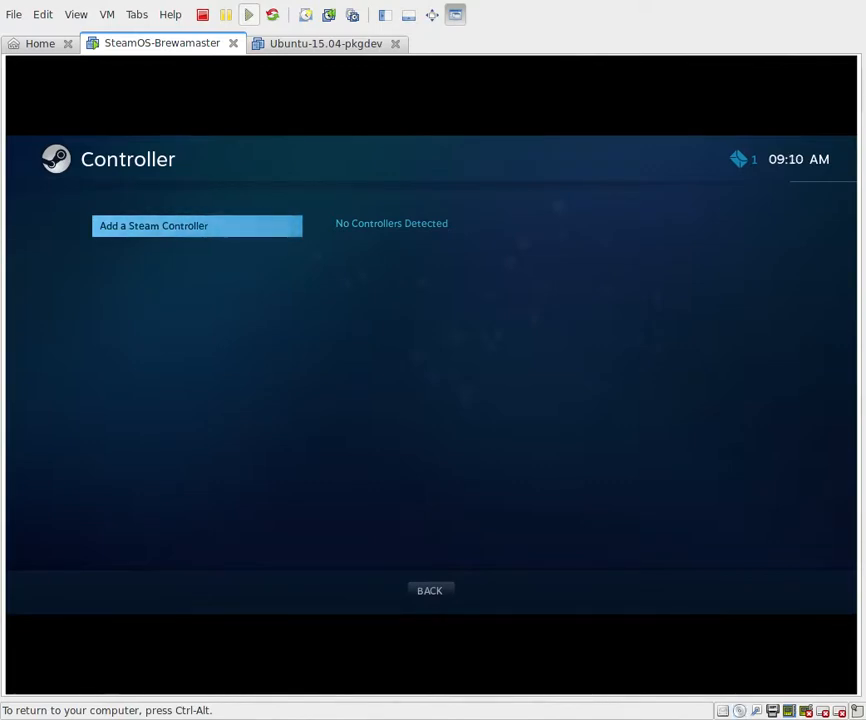
click(196, 224)
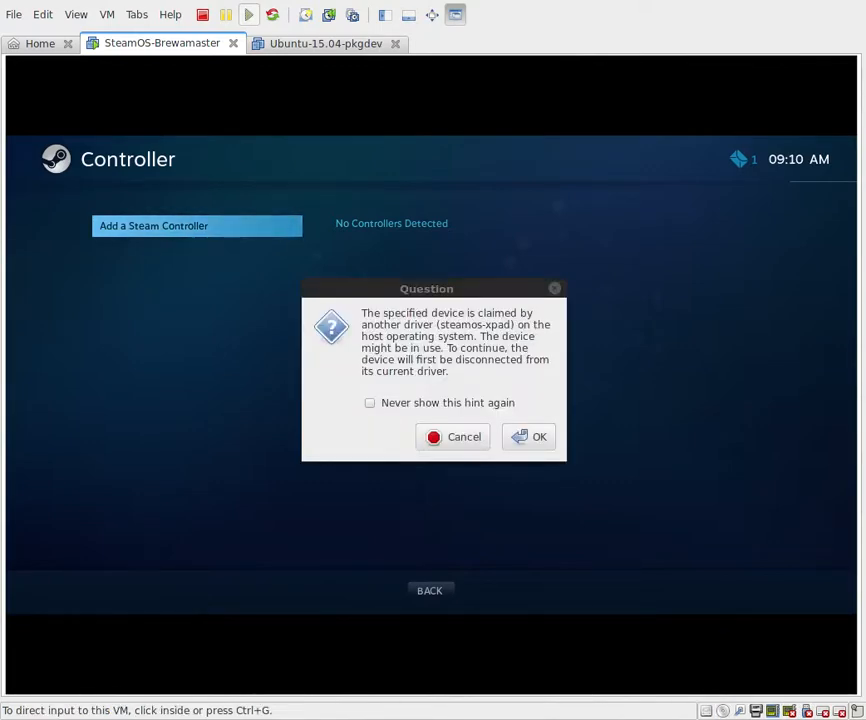
click(456, 436)
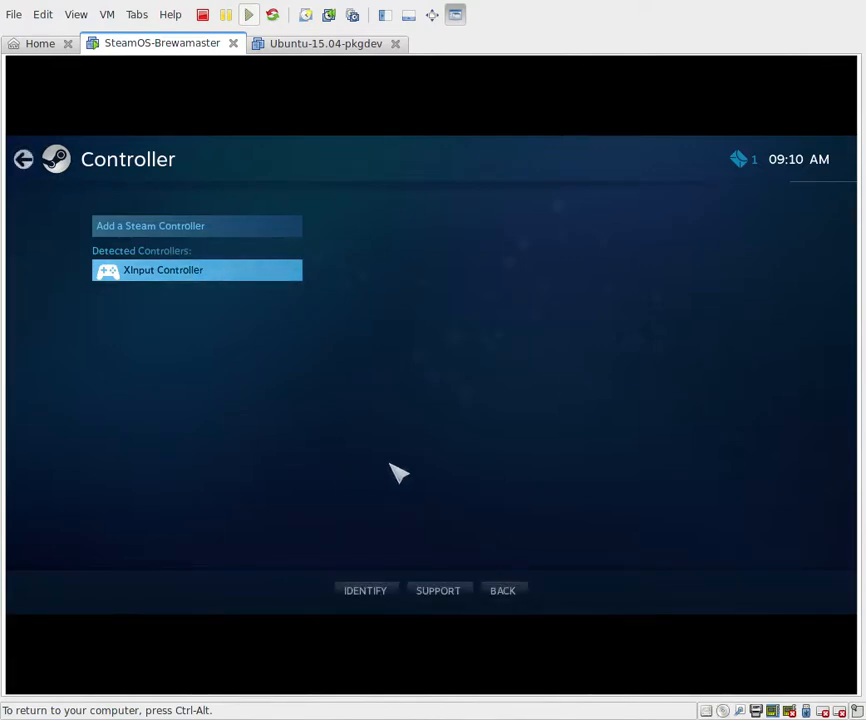
mouse_move(438, 590)
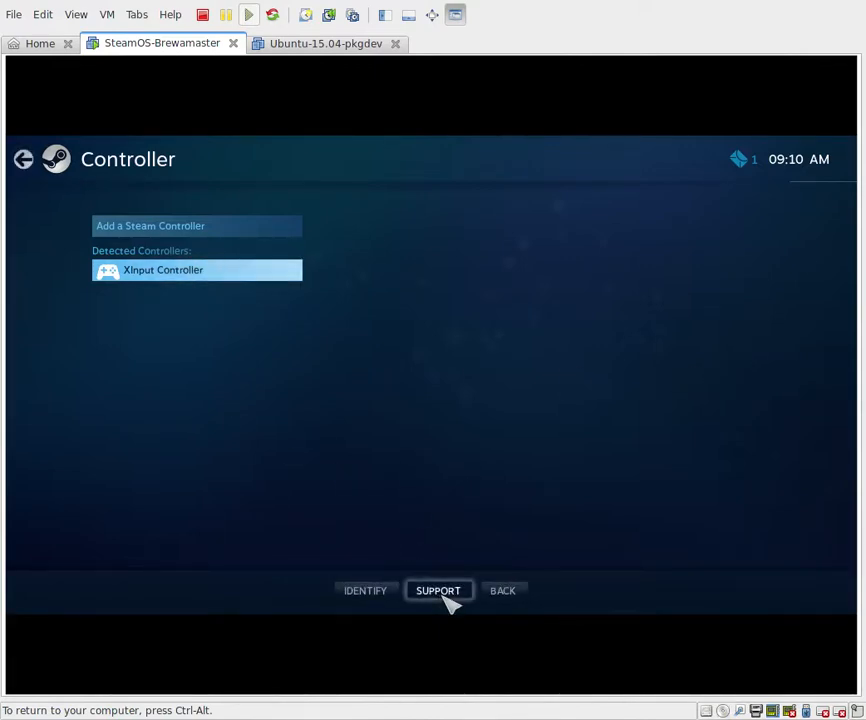
click(438, 590)
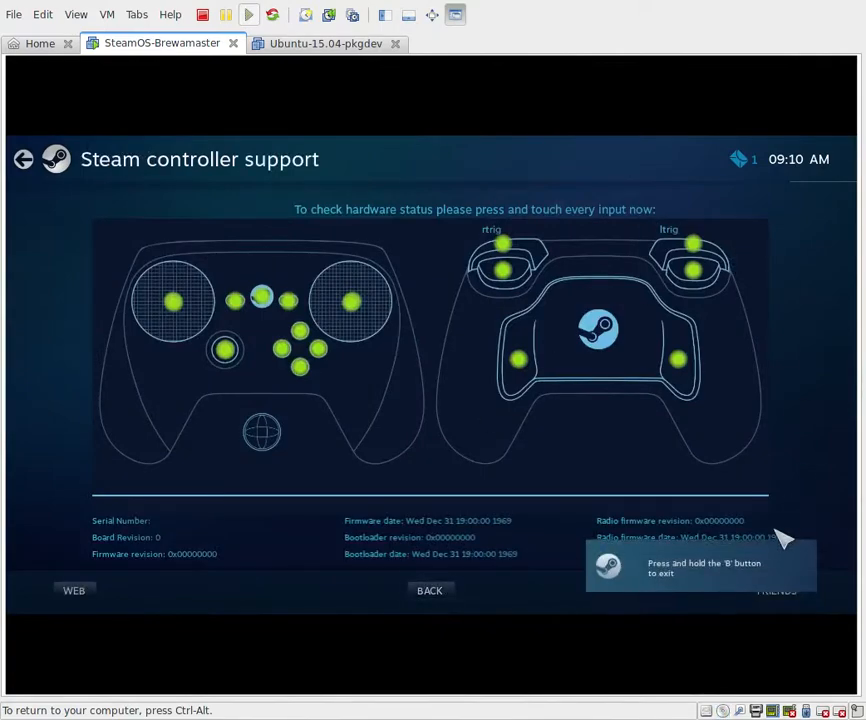
mouse_move(744, 304)
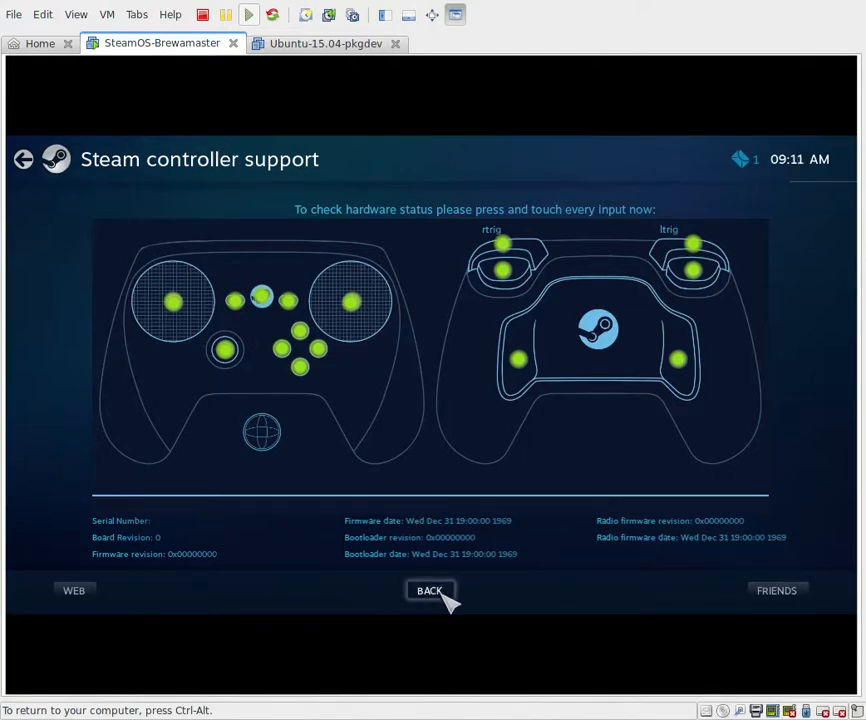
mouse_move(22, 170)
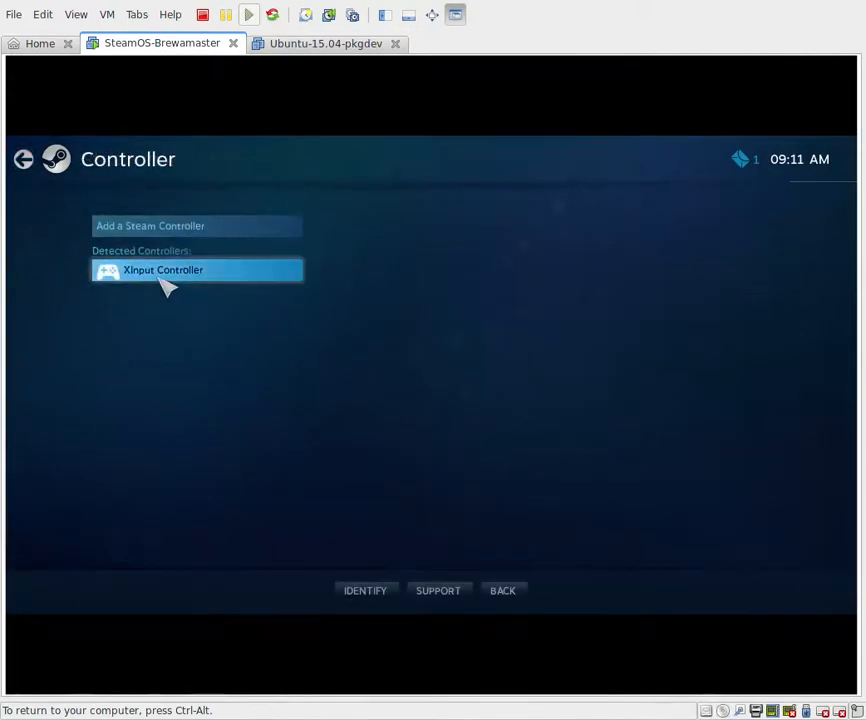
mouse_move(210, 280)
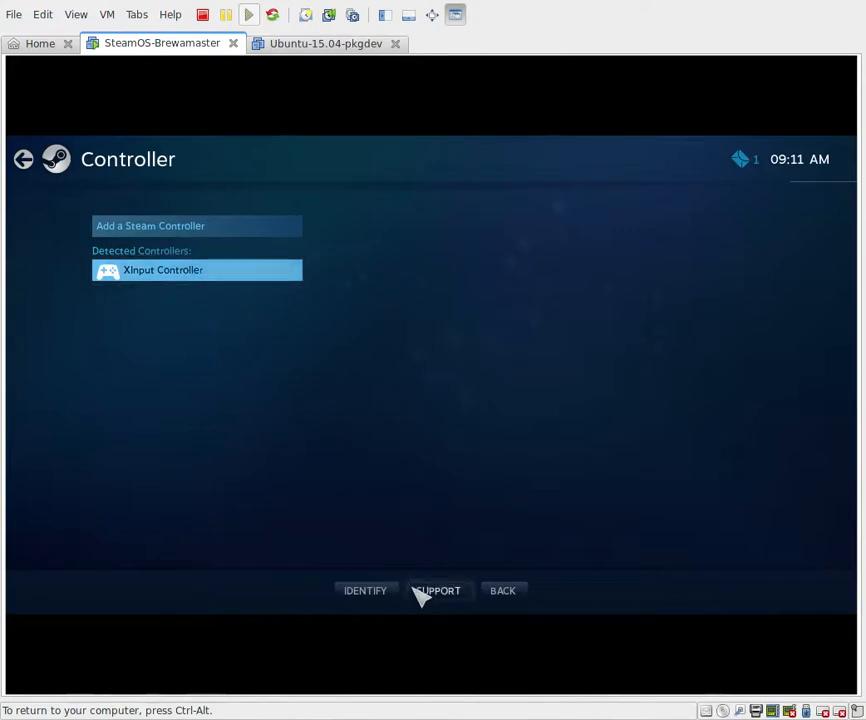
mouse_move(250, 572)
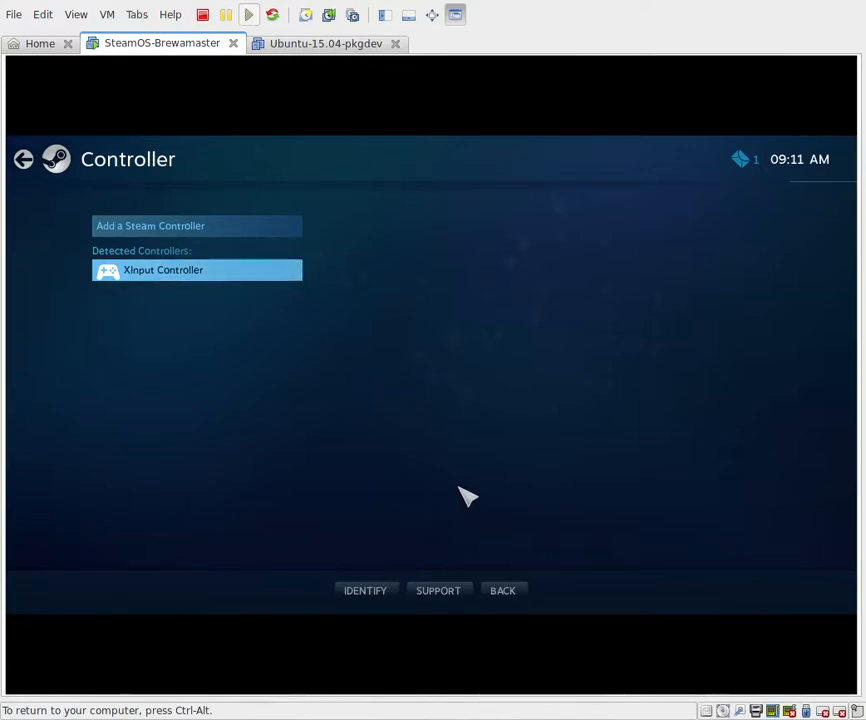
mouse_move(436, 576)
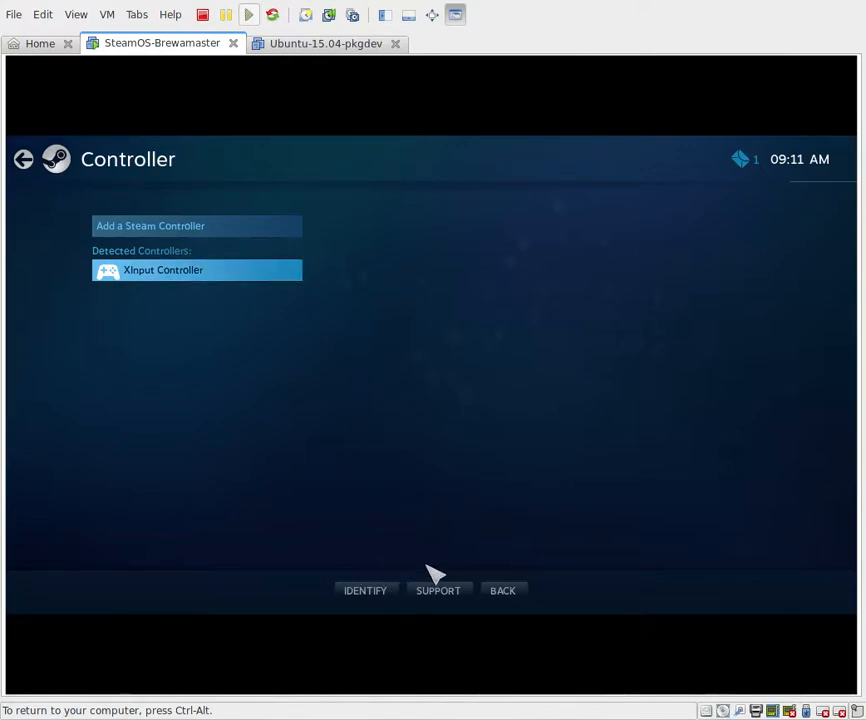
mouse_move(100, 222)
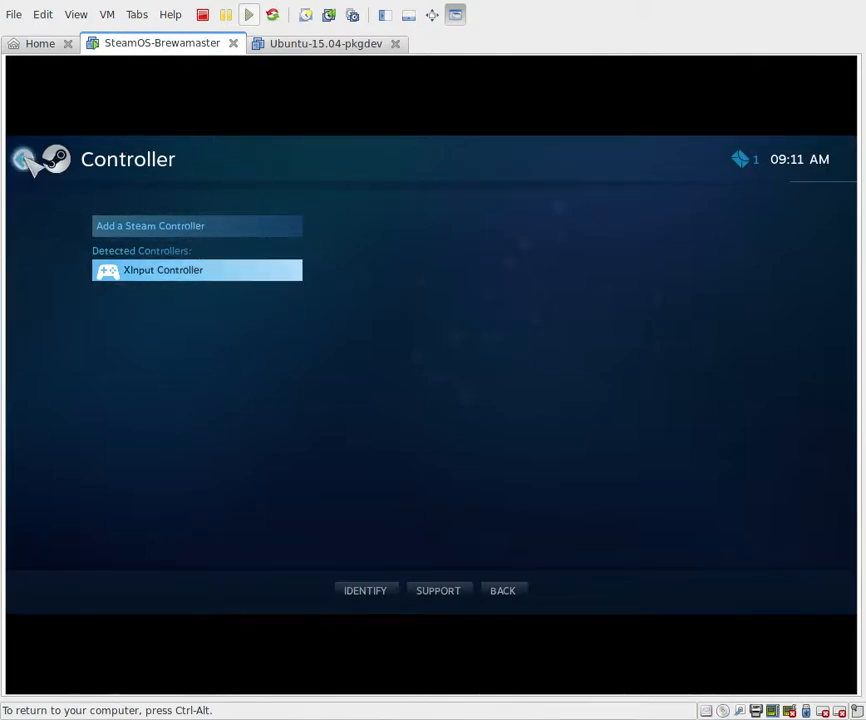
click(24, 160)
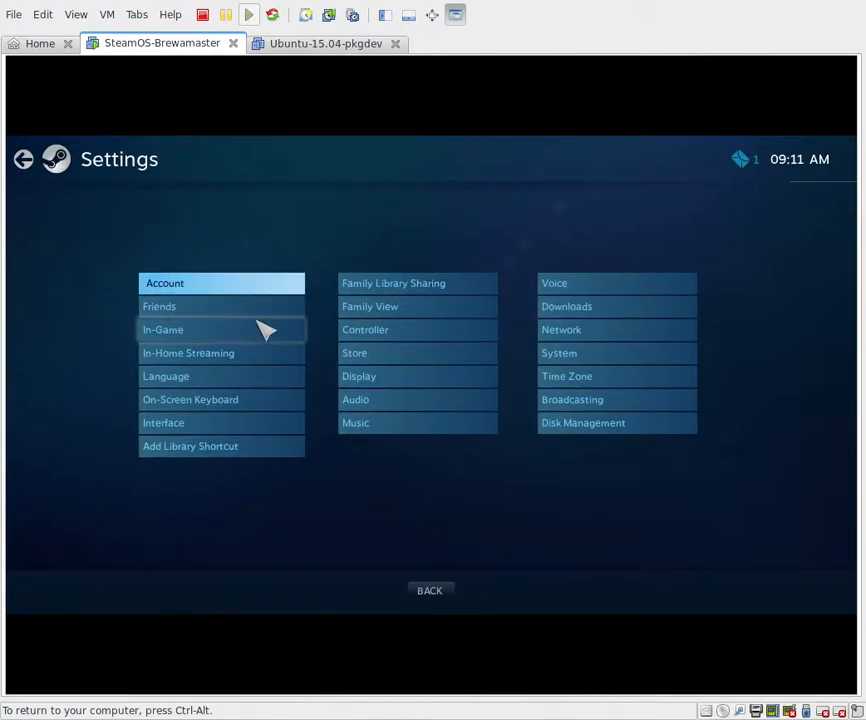
mouse_move(112, 356)
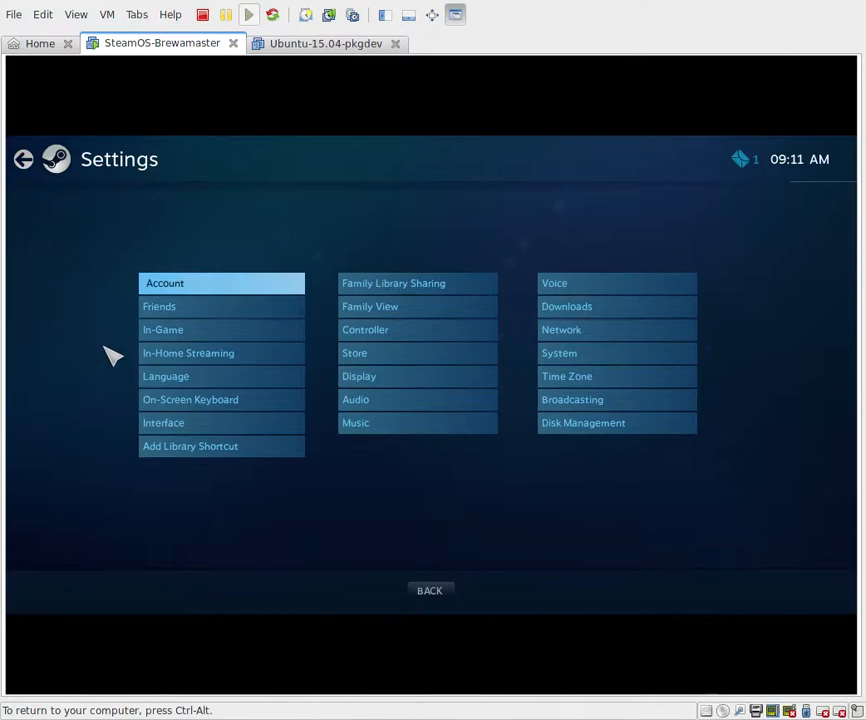
mouse_move(18, 438)
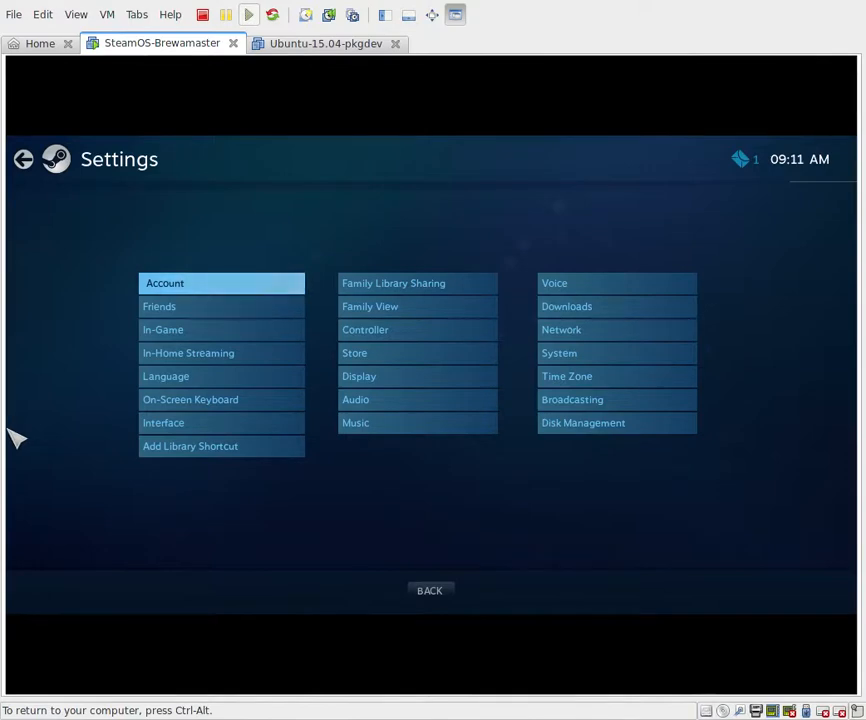
mouse_move(258, 448)
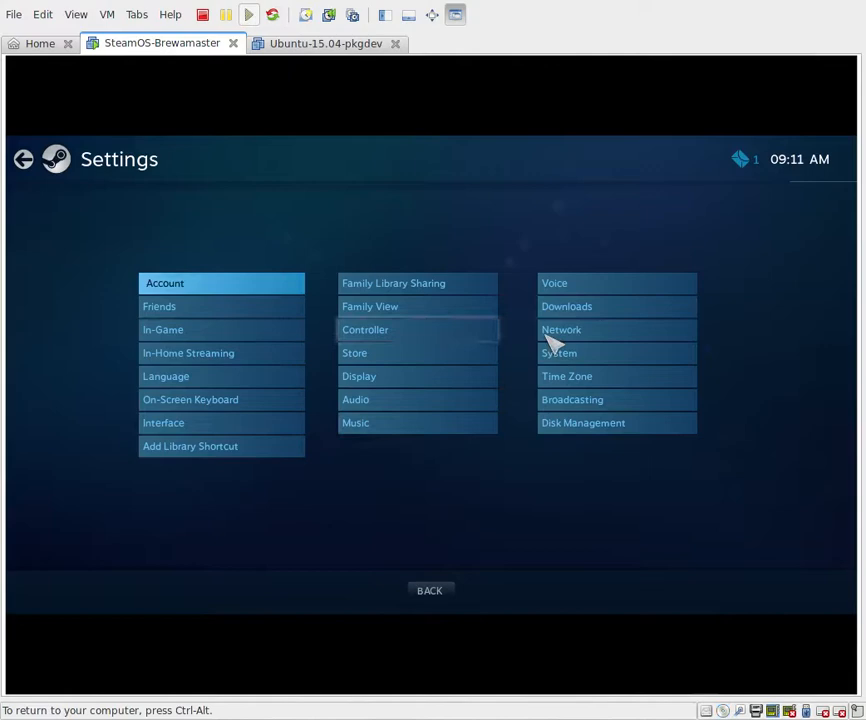
mouse_move(600, 380)
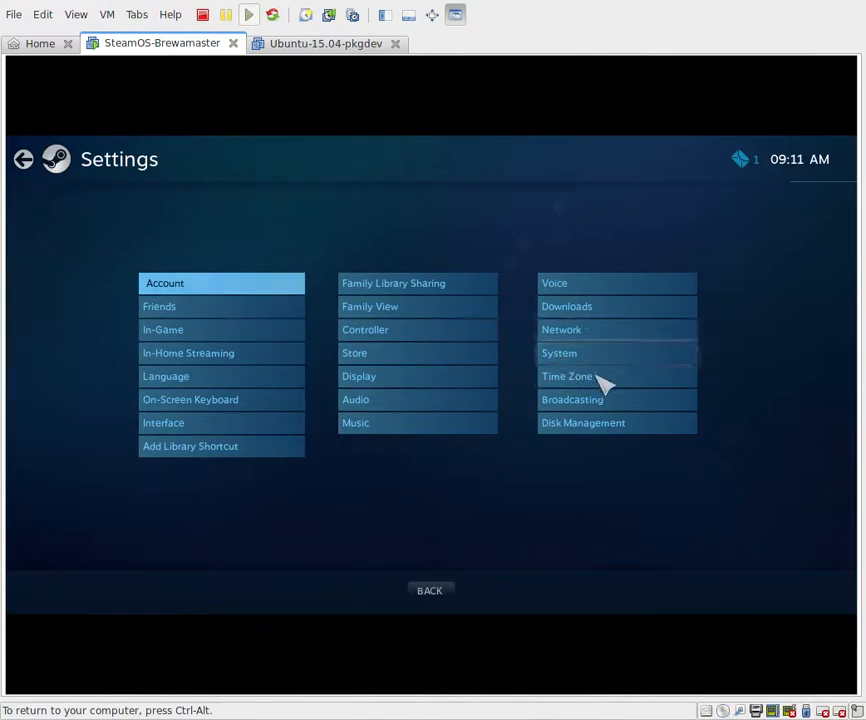
mouse_move(728, 380)
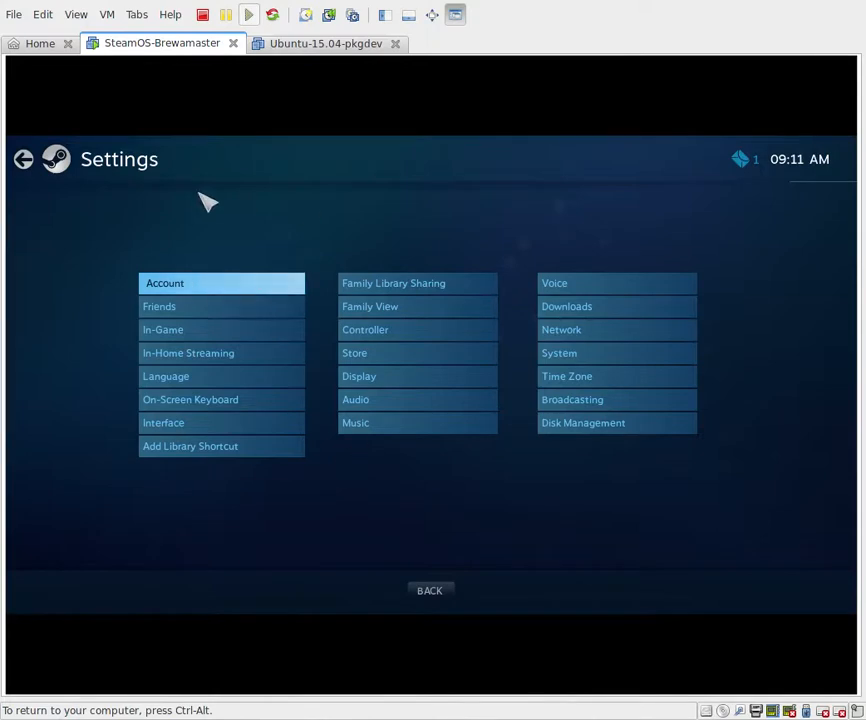
mouse_move(584, 306)
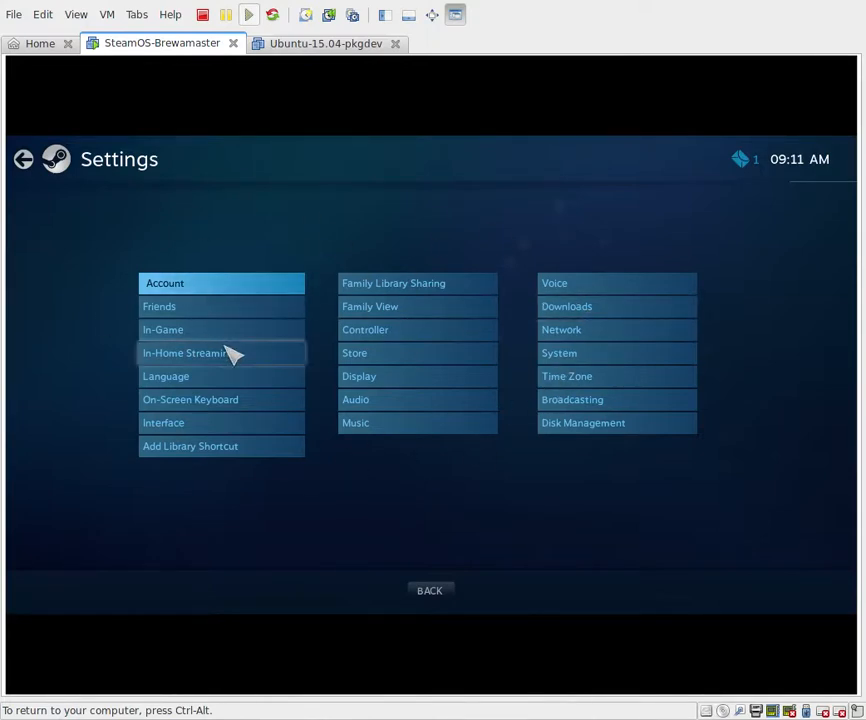
mouse_move(222, 338)
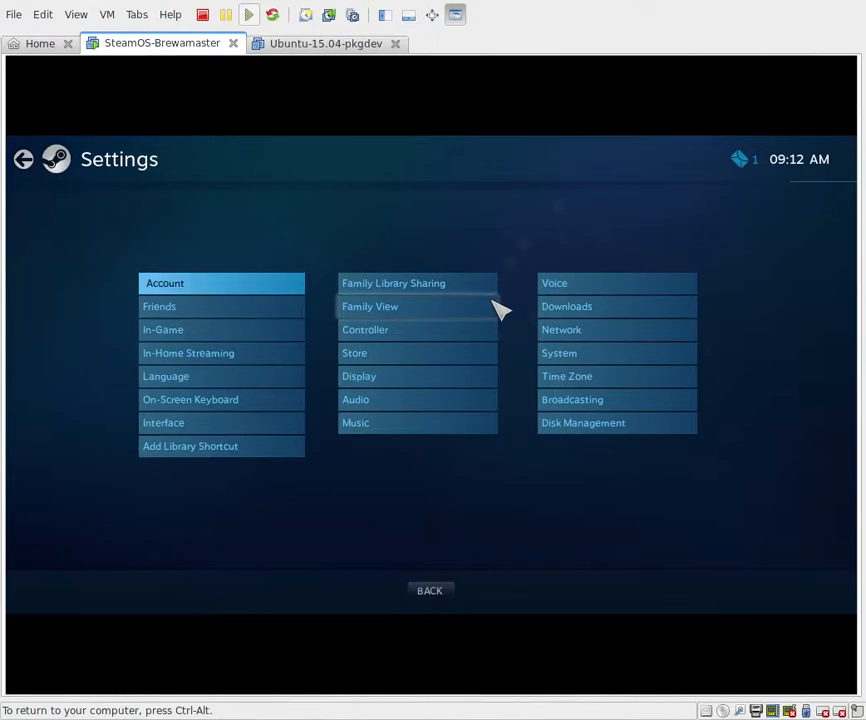
mouse_move(630, 414)
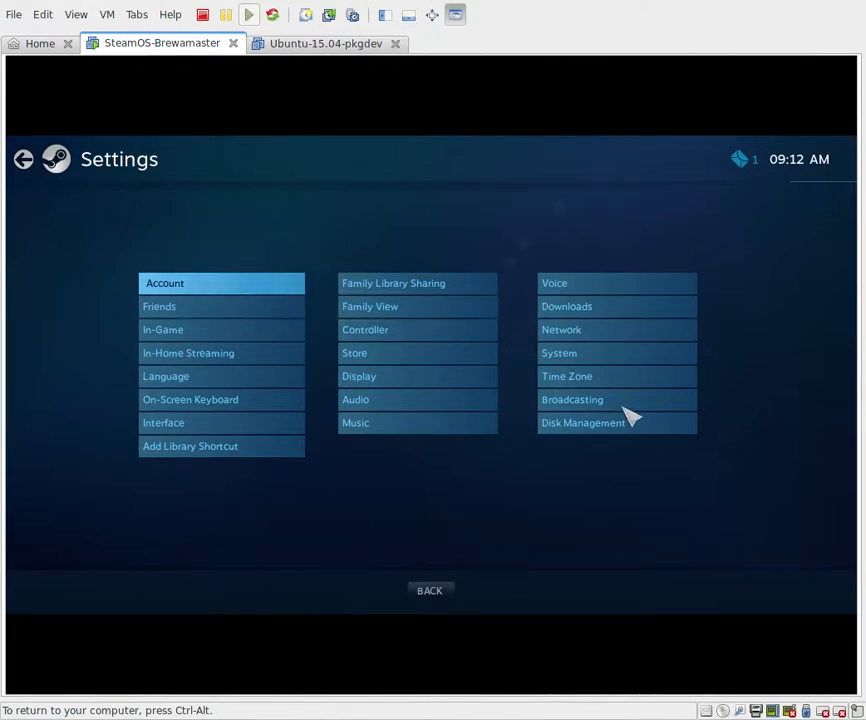
mouse_move(418, 328)
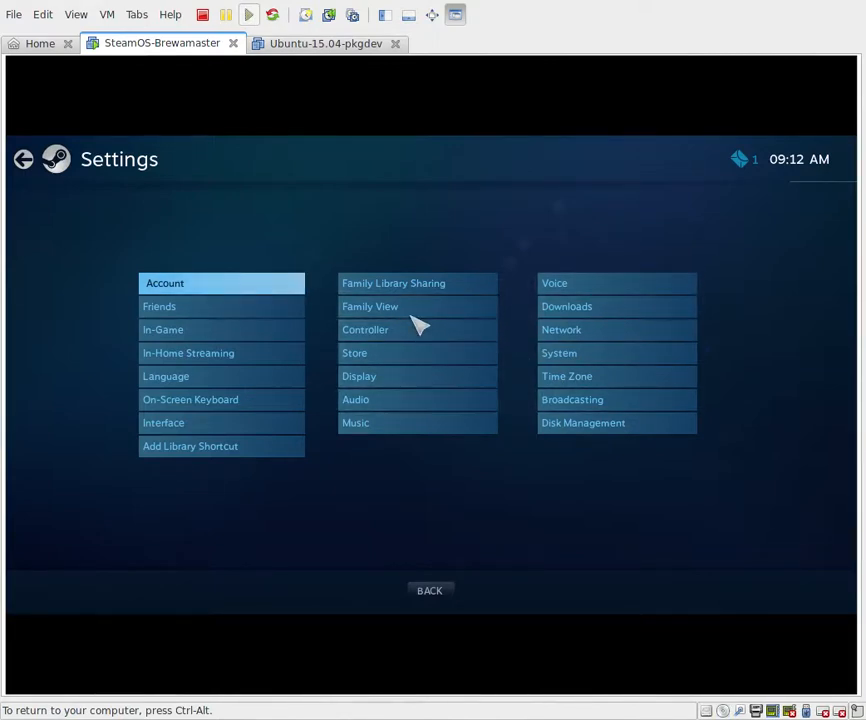
mouse_move(18, 374)
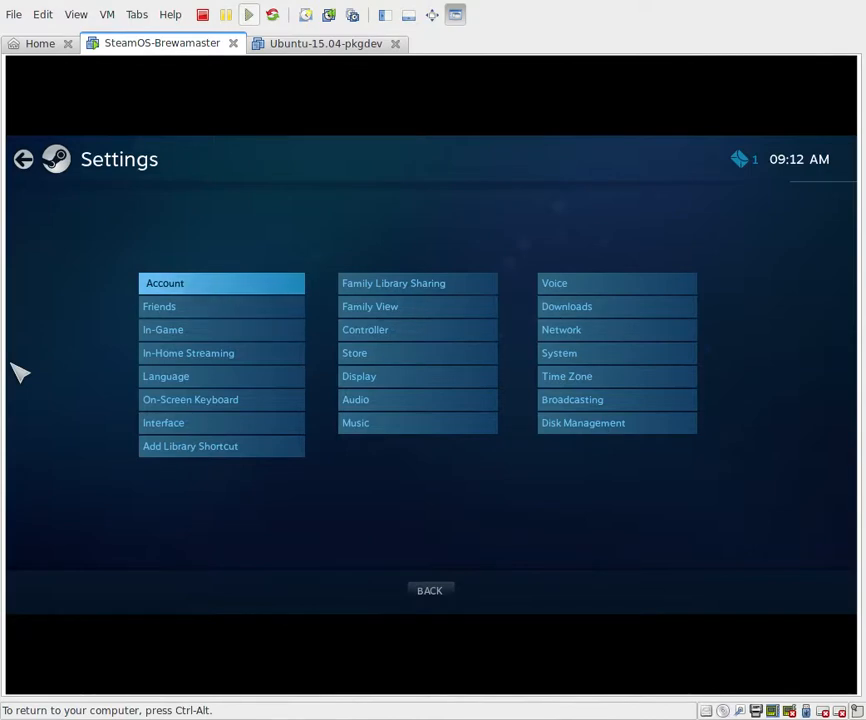
mouse_move(180, 500)
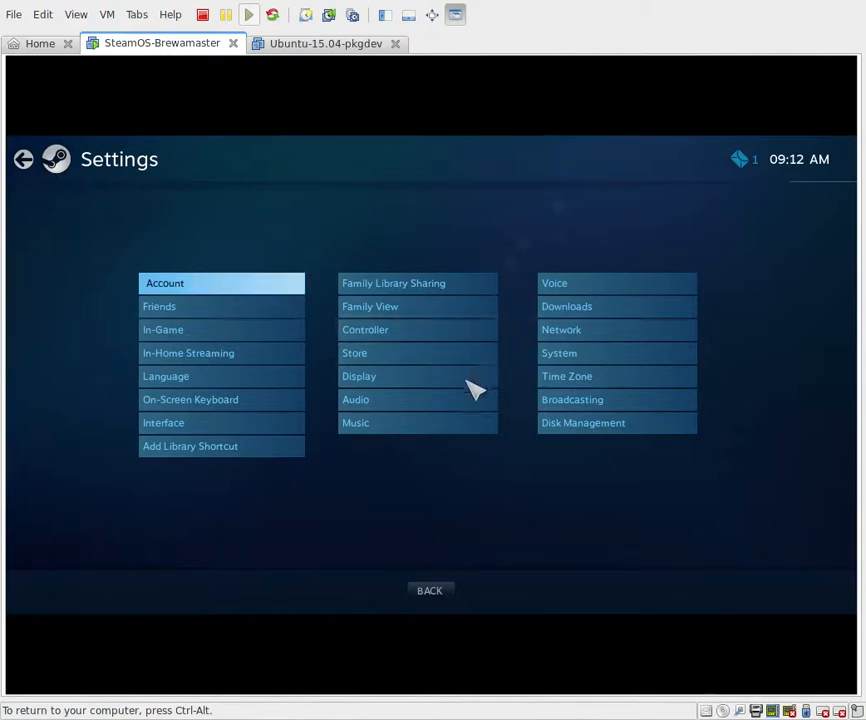
Show the Broadcasting settings: friends can request to watch, 720p, 2500 kbit/s
click(572, 400)
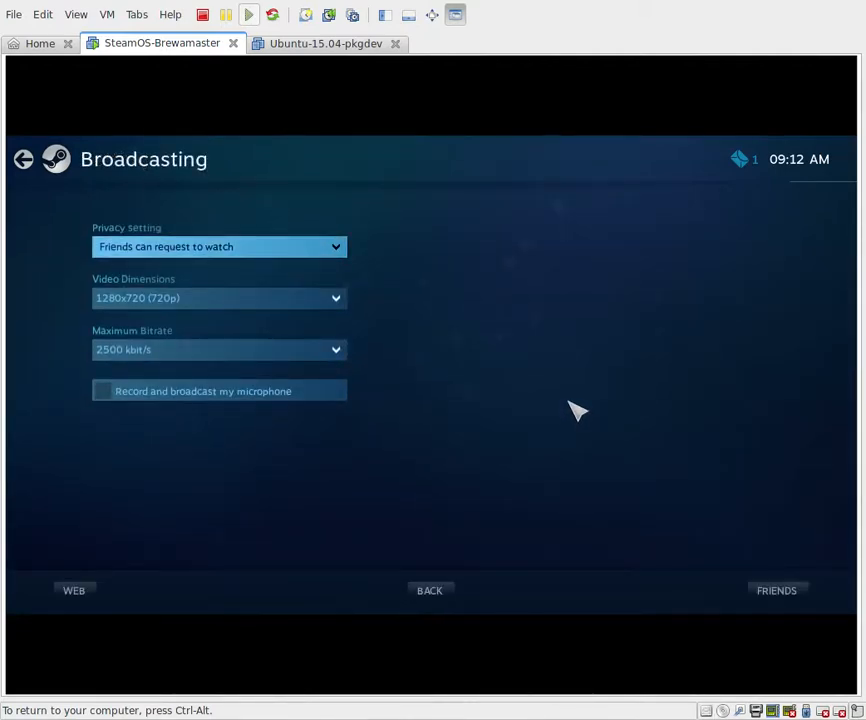
mouse_move(236, 318)
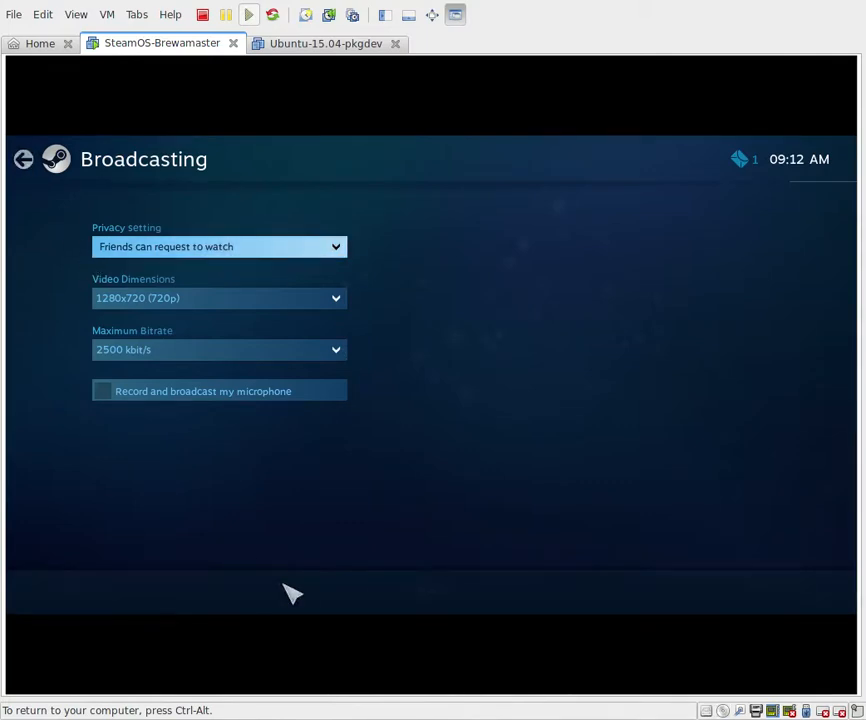
Return from Broadcasting to the main Settings grid, leaving it unchanged
click(24, 160)
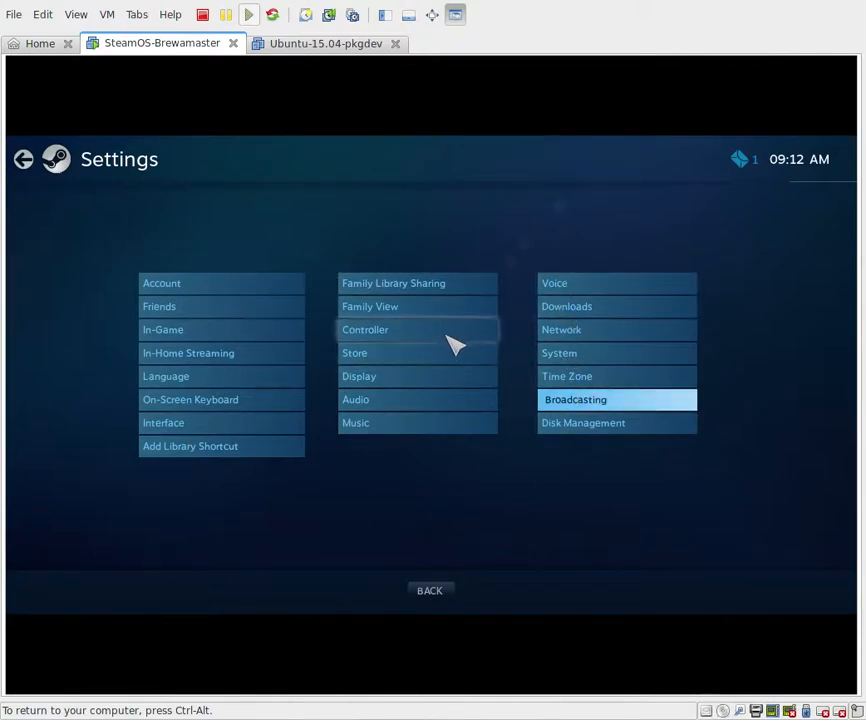
mouse_move(580, 420)
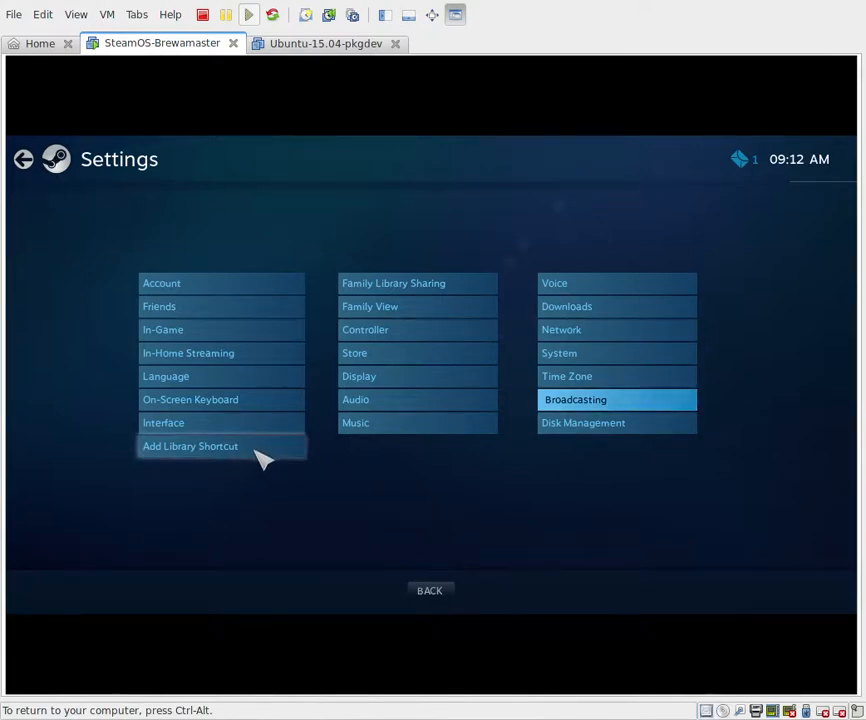
click(190, 446)
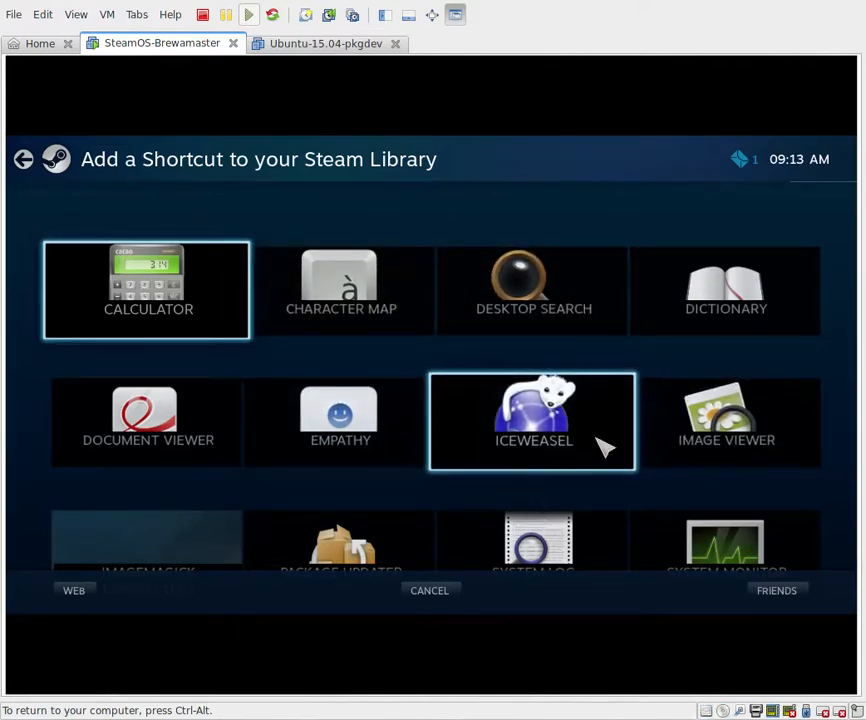
mouse_move(442, 444)
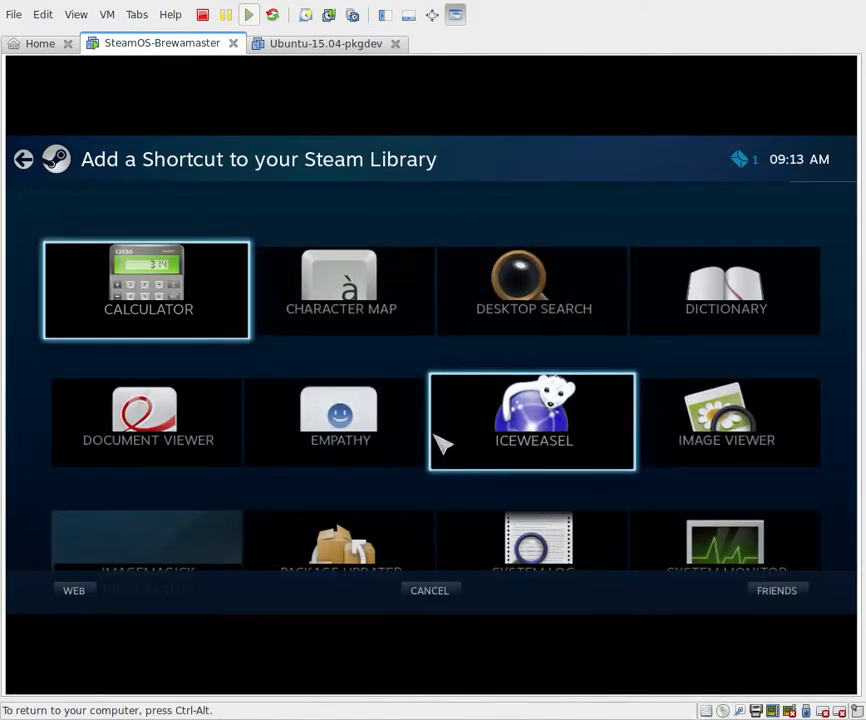
scroll(down, 3)
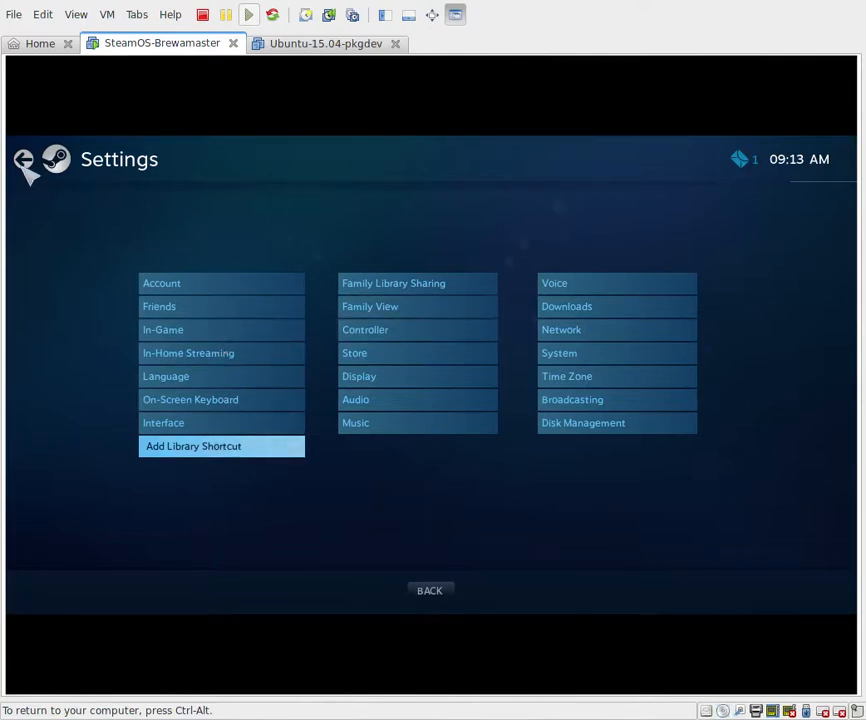
Leave Settings for the home screen with Store, Library and Community tiles
click(24, 162)
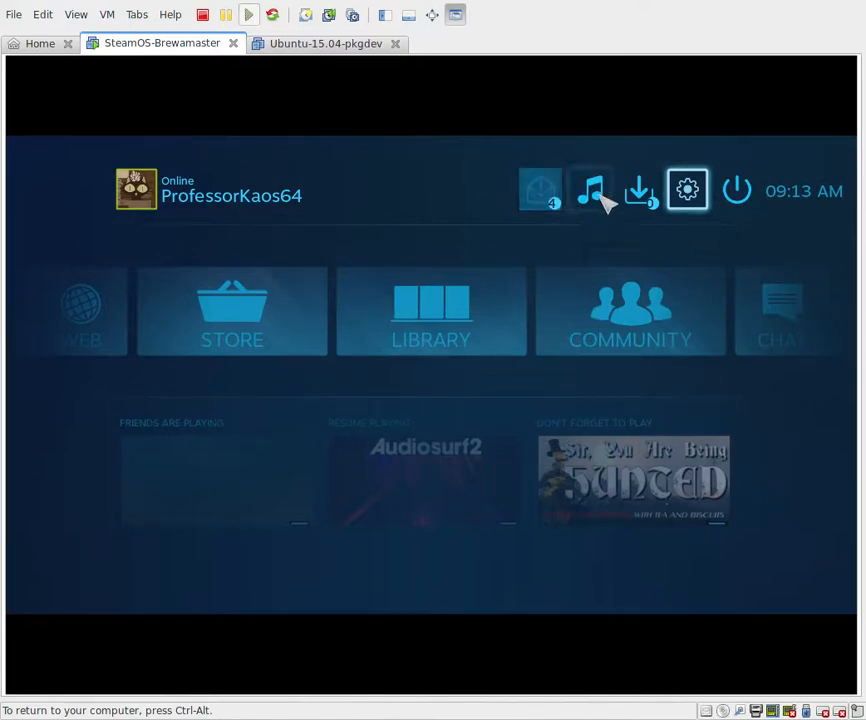
mouse_move(540, 190)
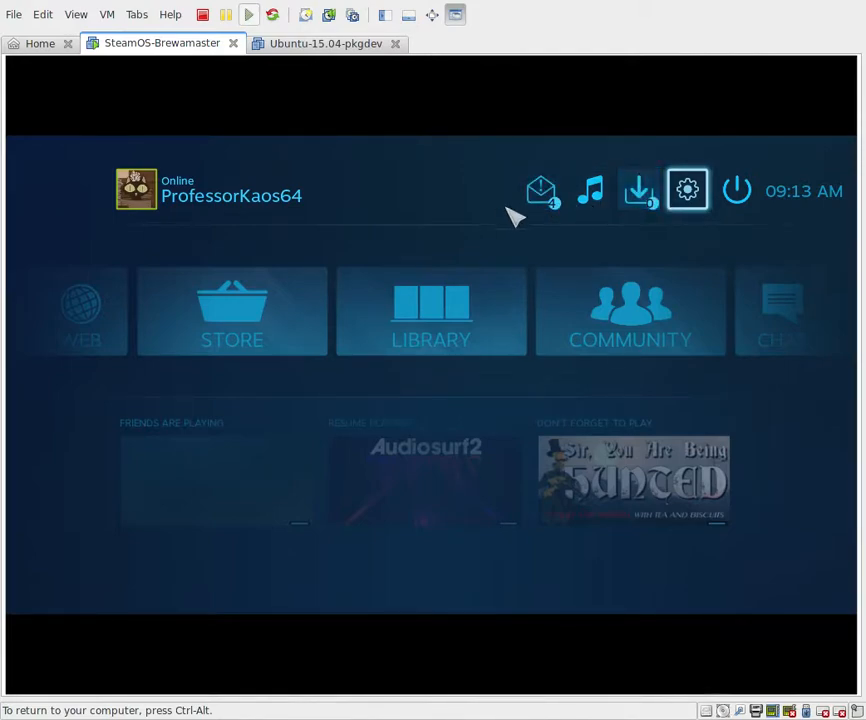
click(540, 190)
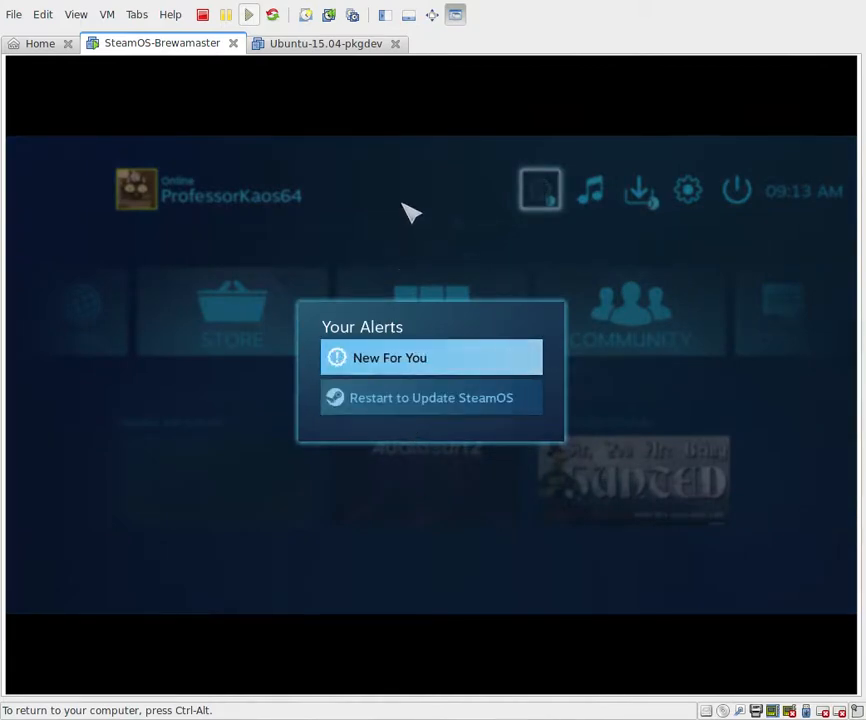
click(540, 190)
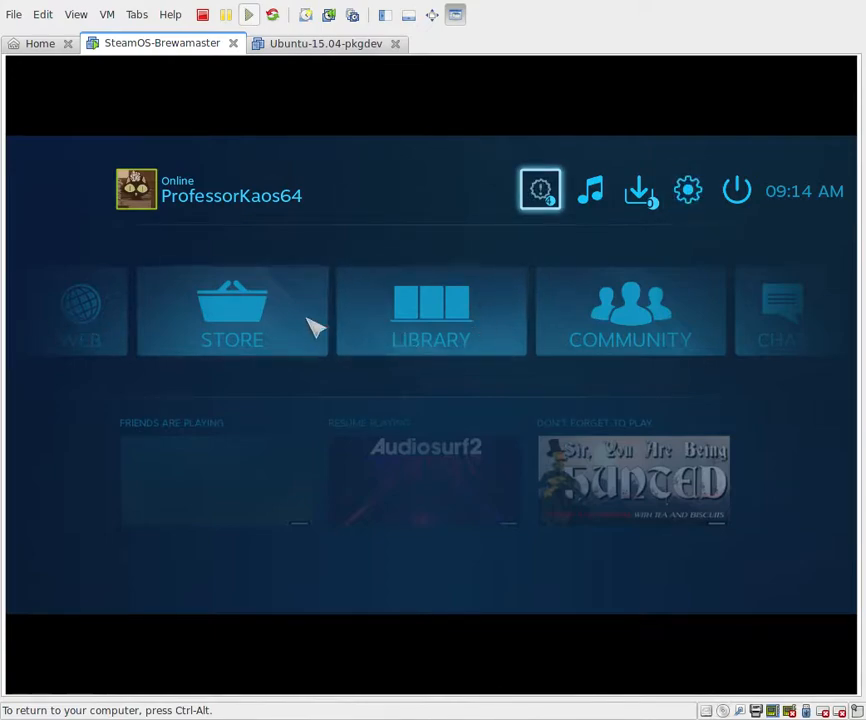
Browse all games in the Library and bring up the Filter Games options
click(430, 310)
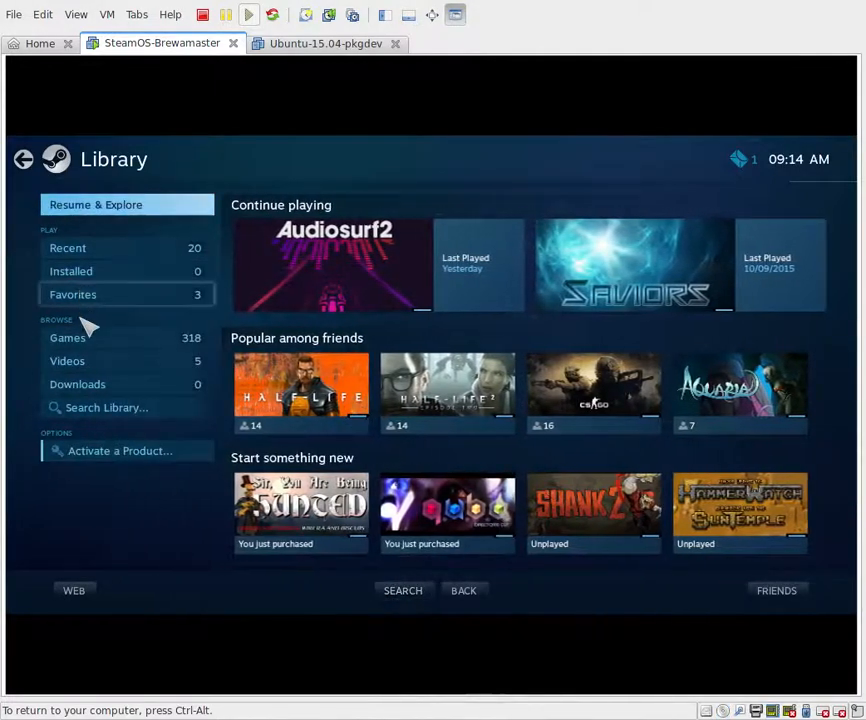
click(68, 336)
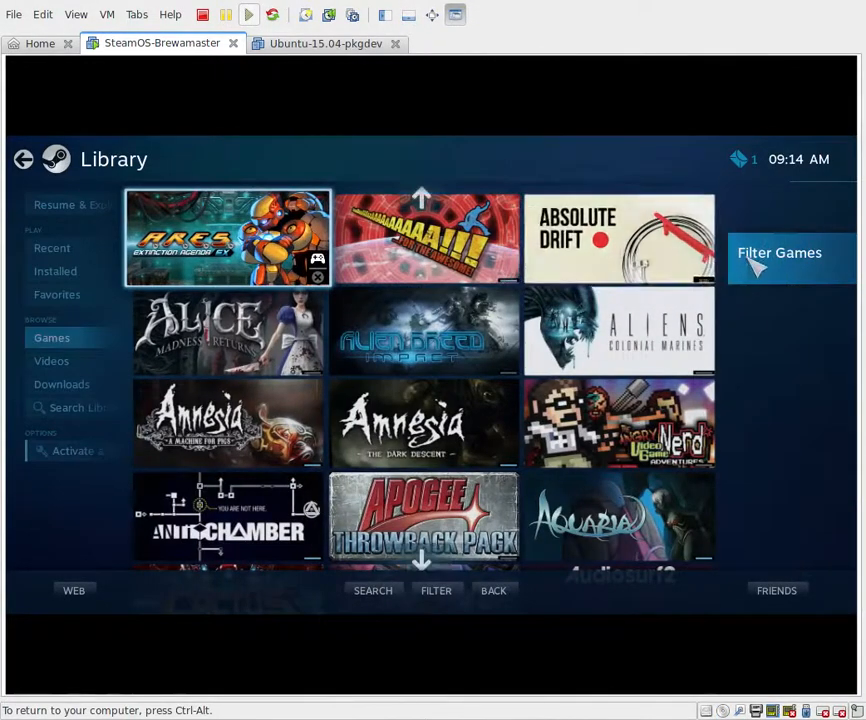
click(780, 252)
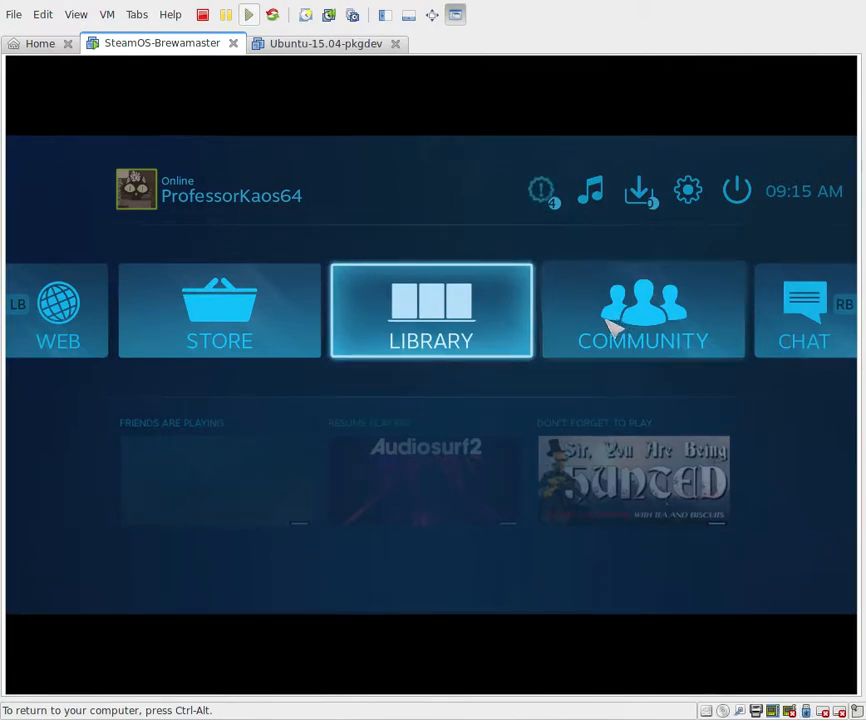
mouse_move(704, 312)
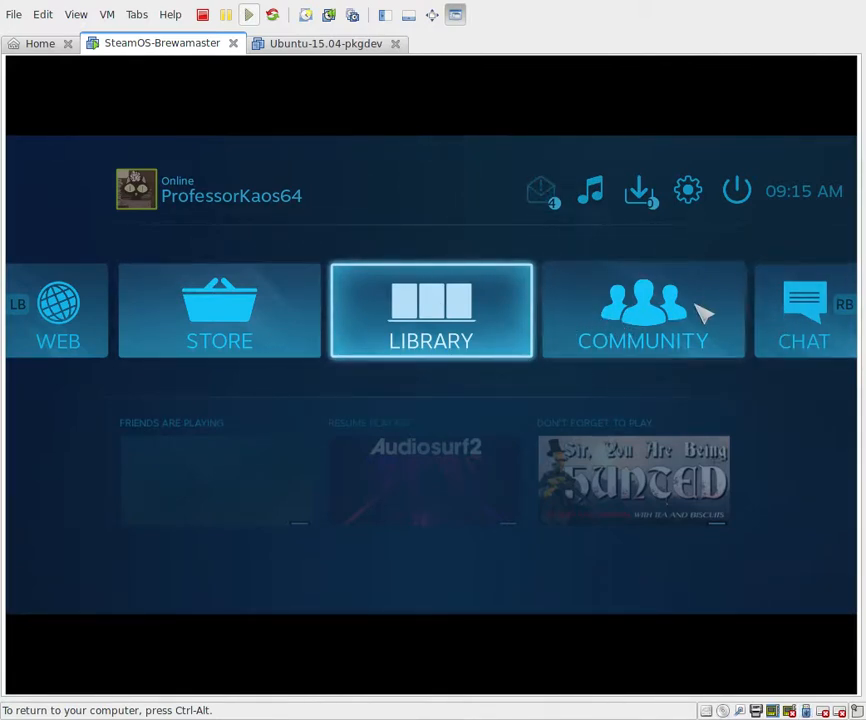
Go to the Community page from the home screen
click(642, 310)
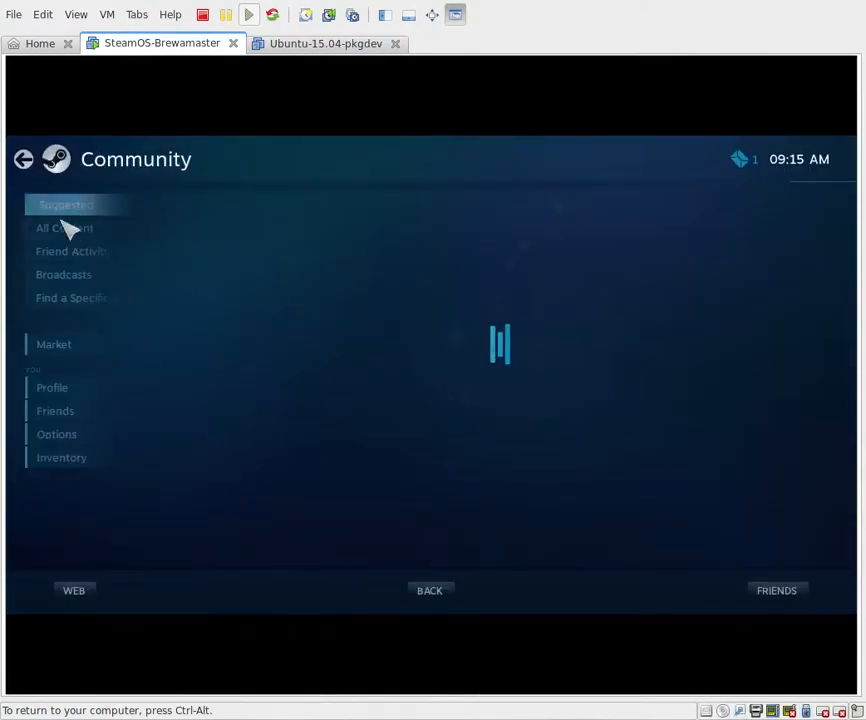